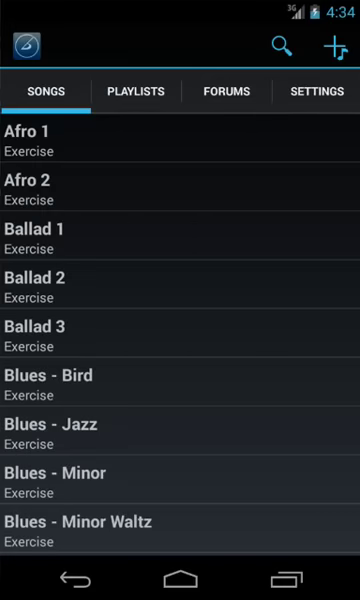
# Import the Jazz 1300 Standards thread from the Jazz forums, giving playlists Jazz 1 and 2 of 4.
pyautogui.scroll(-3)
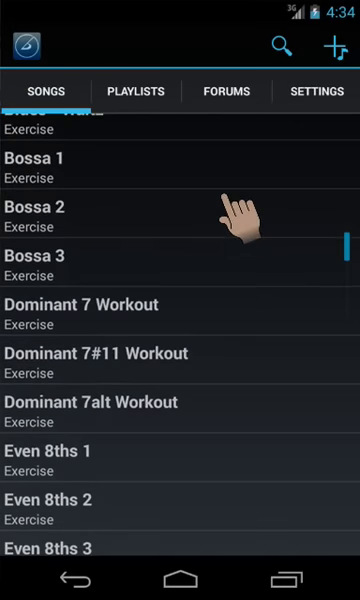
pyautogui.scroll(-3)
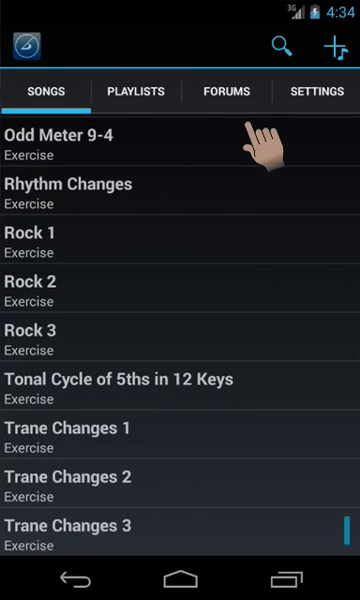
pyautogui.click(227, 91)
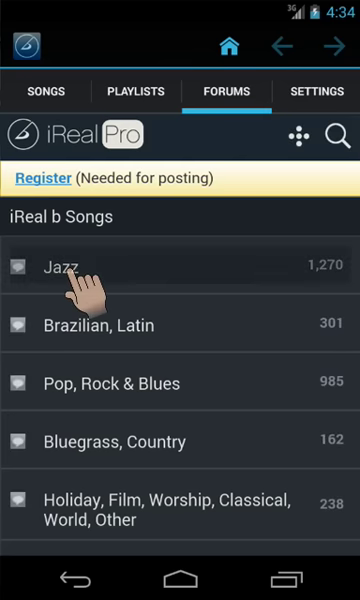
pyautogui.click(57, 266)
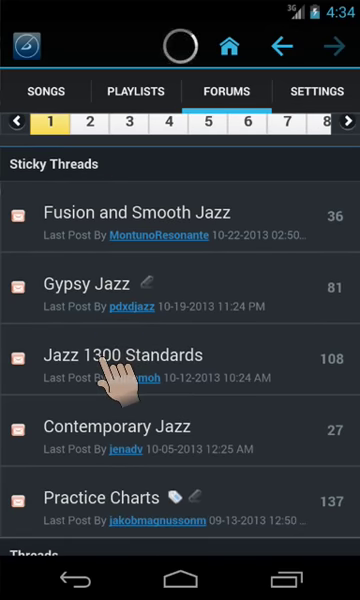
pyautogui.click(125, 355)
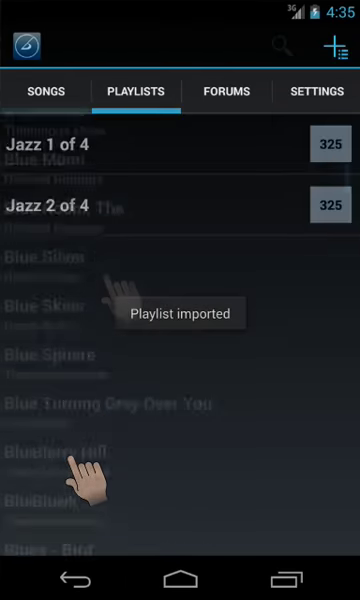
# Open and play the Blues - Jazz chart in F and show its jazz accompaniment styles.
pyautogui.click(46, 91)
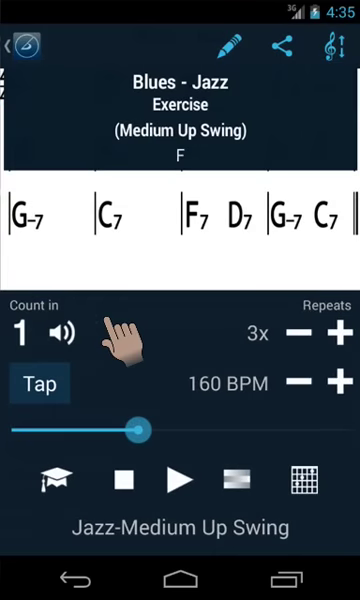
pyautogui.click(178, 480)
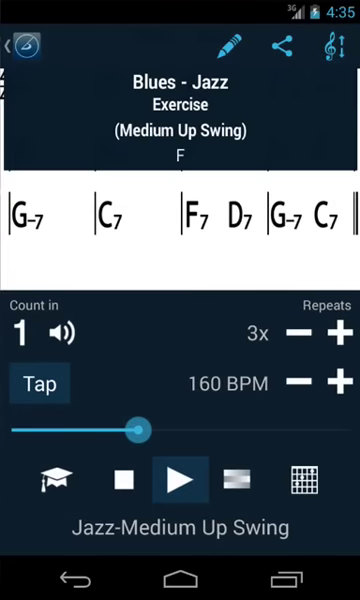
pyautogui.click(178, 480)
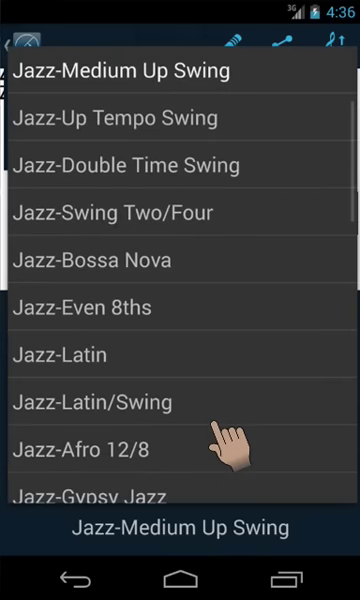
# Play Blues - Jazz in Brazilian-Bossa Electric style at 170 BPM, chart full screen.
pyautogui.scroll(-3)
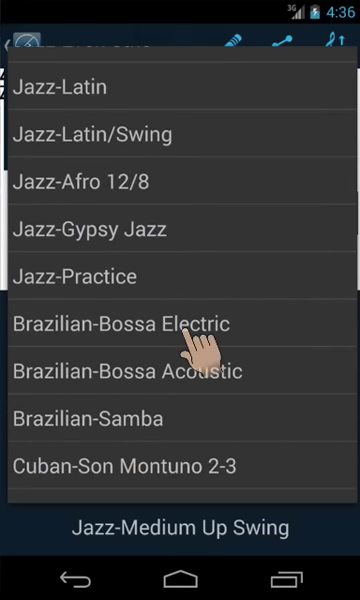
pyautogui.click(127, 323)
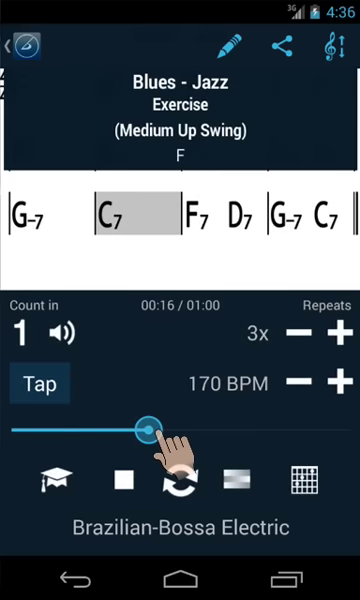
pyautogui.click(338, 333)
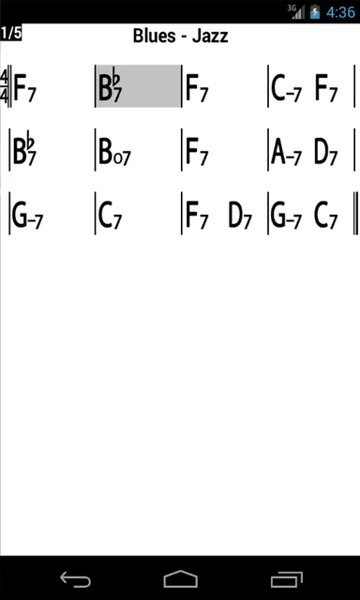
# Transpose Blues - Jazz into G♭, then show the Rock 1 chart full screen.
pyautogui.click(300, 85)
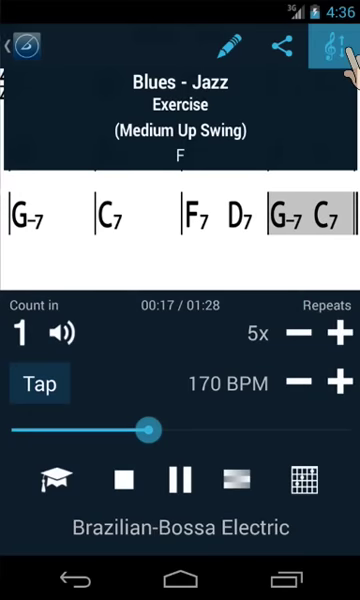
pyautogui.click(330, 44)
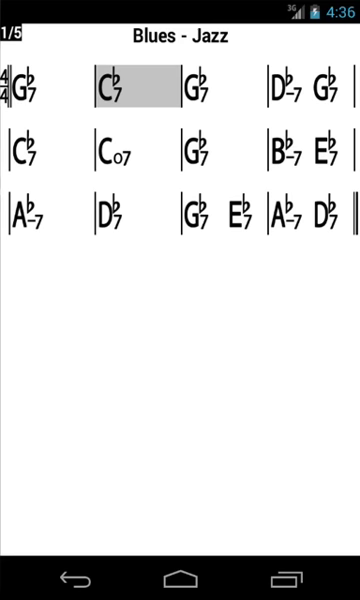
pyautogui.click(310, 80)
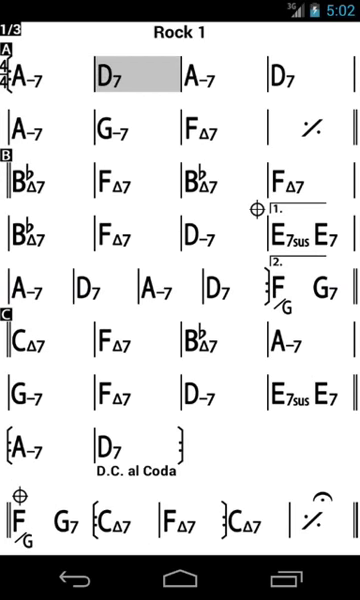
# In Rock 1's mixer, mute electric bass and drums and raise electric guitar to full.
pyautogui.click(207, 76)
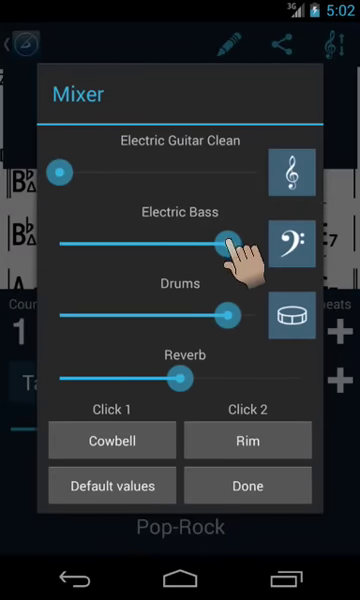
pyautogui.moveTo(225, 240); pyautogui.dragTo(58, 240)
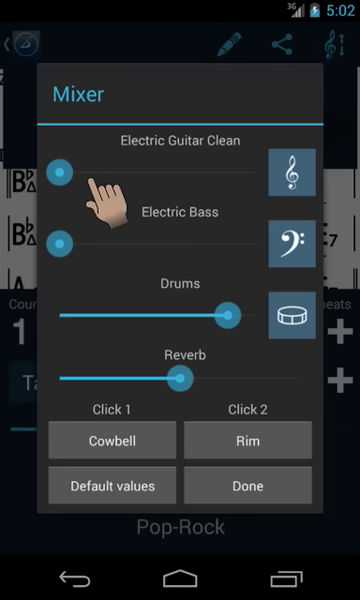
pyautogui.moveTo(63, 171); pyautogui.dragTo(220, 171)
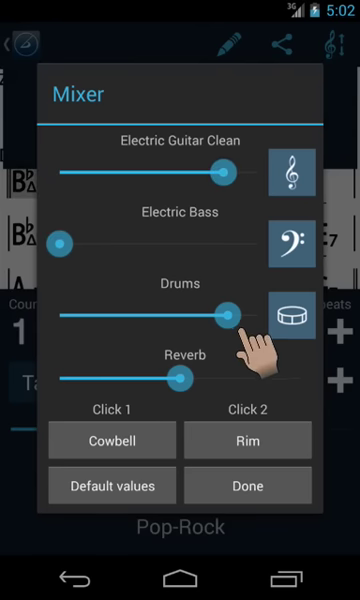
pyautogui.moveTo(225, 315); pyautogui.dragTo(60, 315)
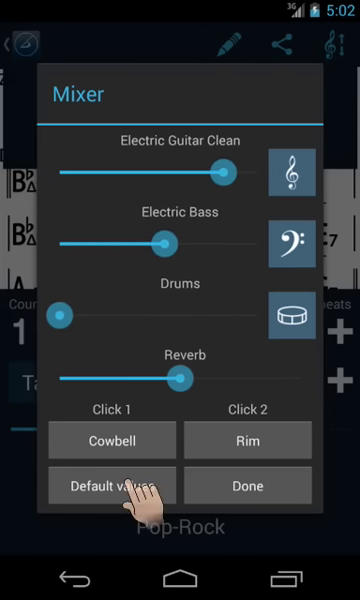
# Reset mixer levels and switch instruments to Acoustic Guitar, Acoustic Bass and Click.
pyautogui.click(110, 485)
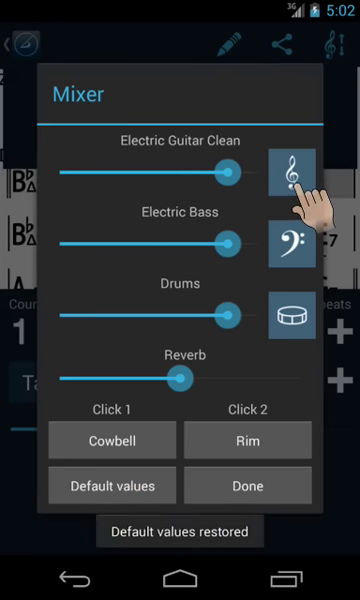
pyautogui.click(291, 175)
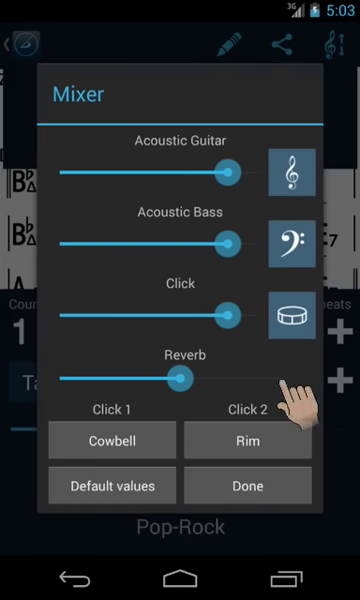
pyautogui.click(248, 485)
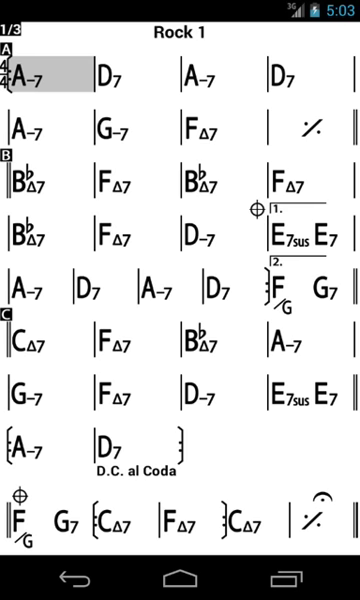
# Set Rhythm Changes practice options to +10 BPM tempo and +1 half-step key.
pyautogui.click(115, 72)
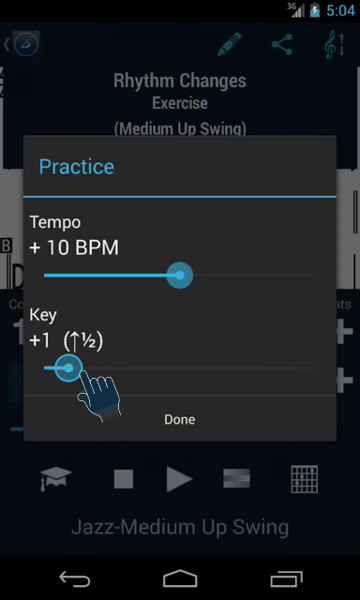
# Close the practice settings and open Rhythm Changes in the chord editor.
pyautogui.click(180, 418)
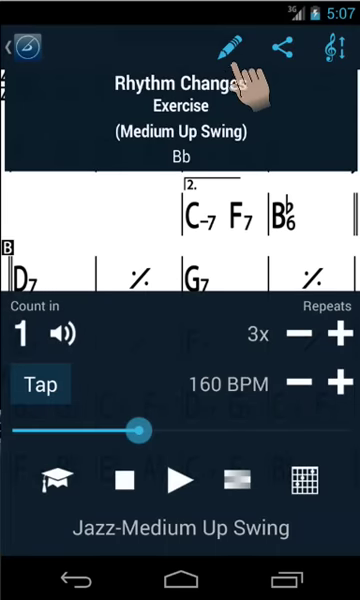
pyautogui.click(235, 46)
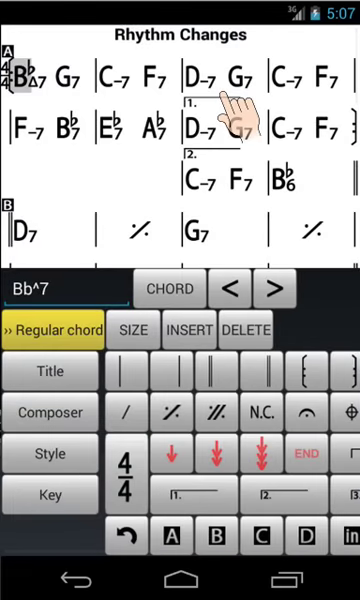
# Select the first-bar G7 chord and bring up its editing options.
pyautogui.click(67, 79)
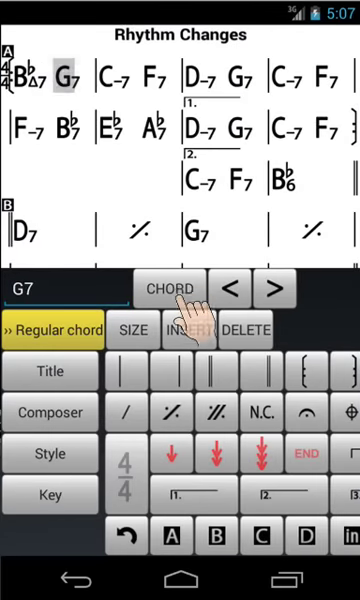
pyautogui.click(190, 330)
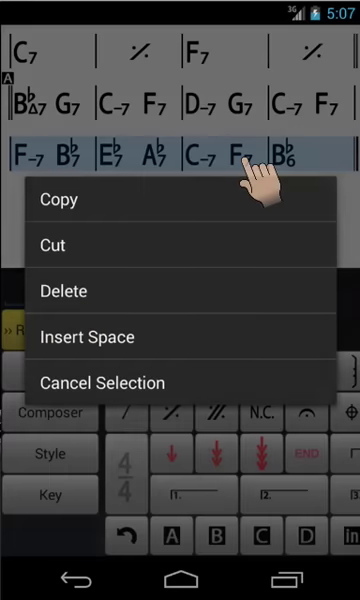
pyautogui.moveTo(130, 210)
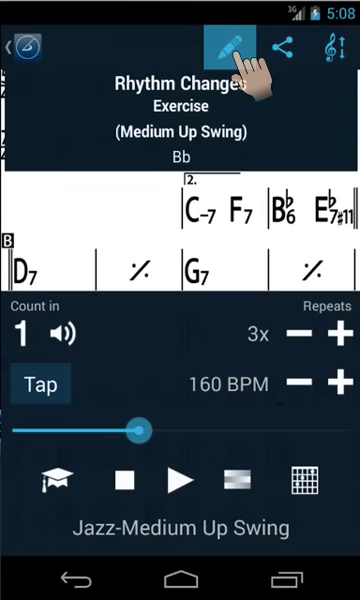
pyautogui.click(227, 50)
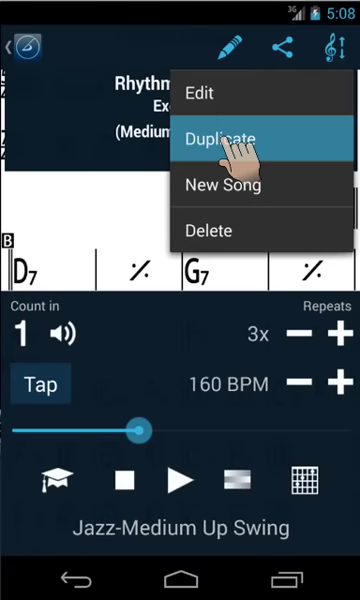
pyautogui.moveTo(230, 184)
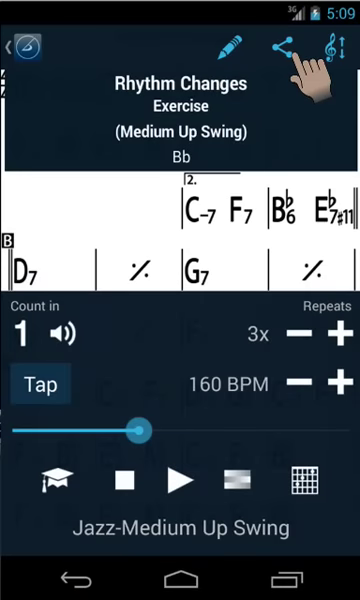
# Review Rhythm Changes' export options and bring up the Add to playlist list.
pyautogui.click(281, 48)
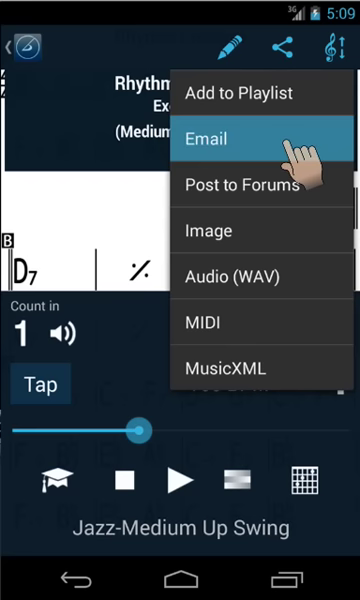
pyautogui.moveTo(290, 230)
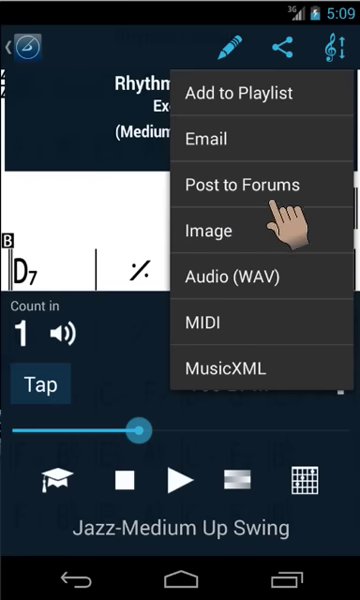
pyautogui.click(261, 184)
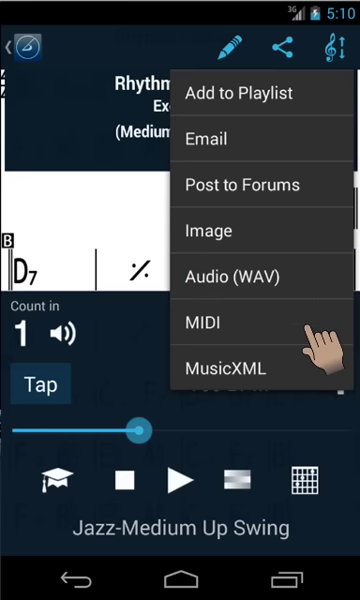
pyautogui.click(262, 323)
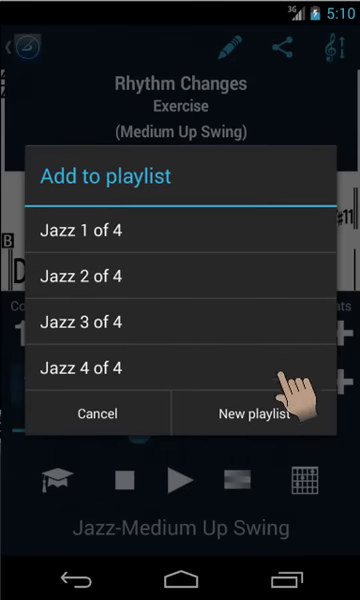
# Add Rhythm Changes to a new 'Practice' playlist and show the settings page with add-ons.
pyautogui.click(254, 413)
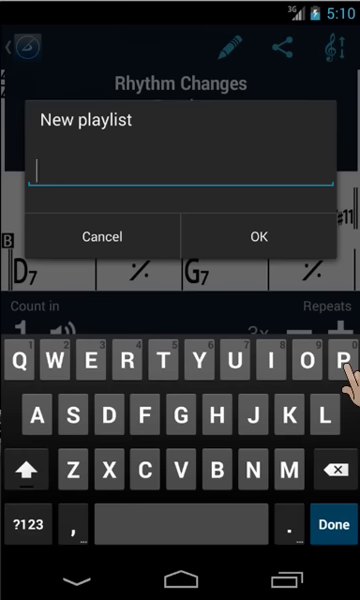
pyautogui.write('Pra')
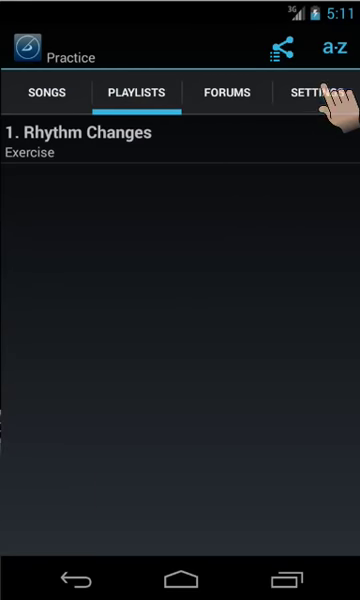
pyautogui.click(315, 92)
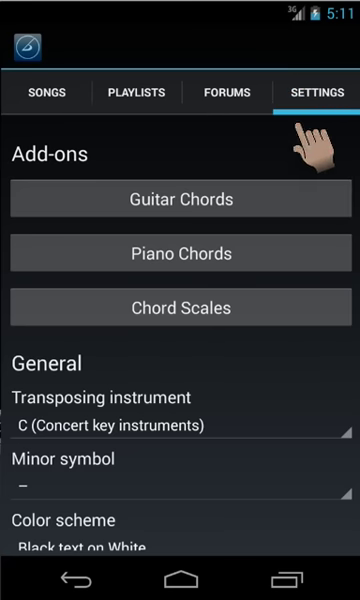
# Check the Chord Scales and Piano Chords add-ons, then view keyboard voicings for the F-7 Bb7 bar.
pyautogui.click(181, 307)
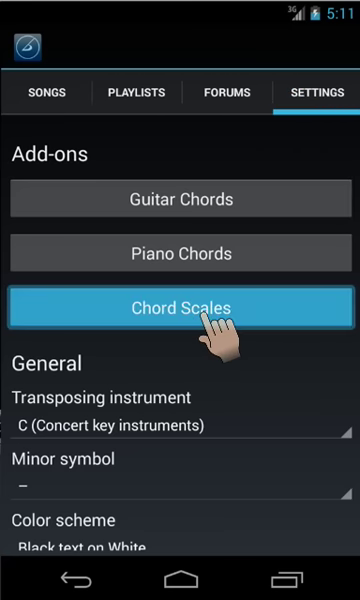
pyautogui.click(180, 307)
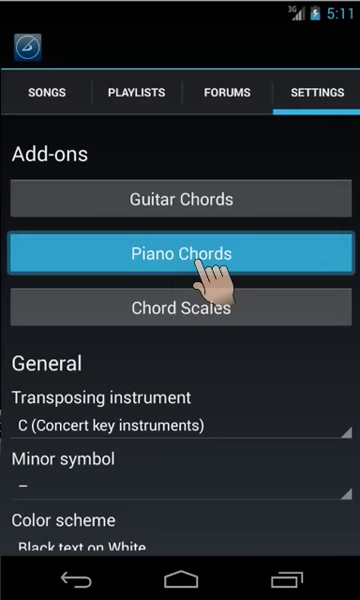
pyautogui.click(180, 252)
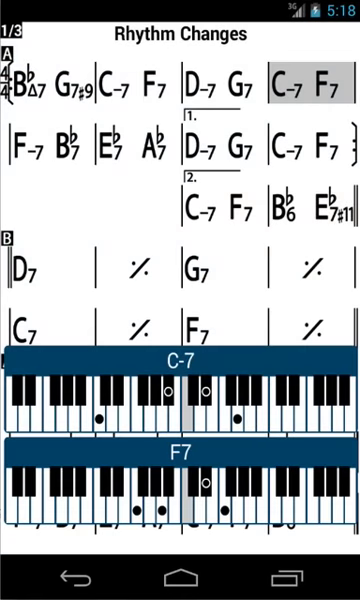
pyautogui.click(50, 142)
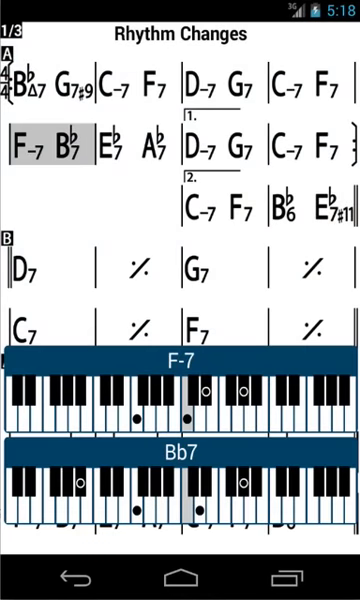